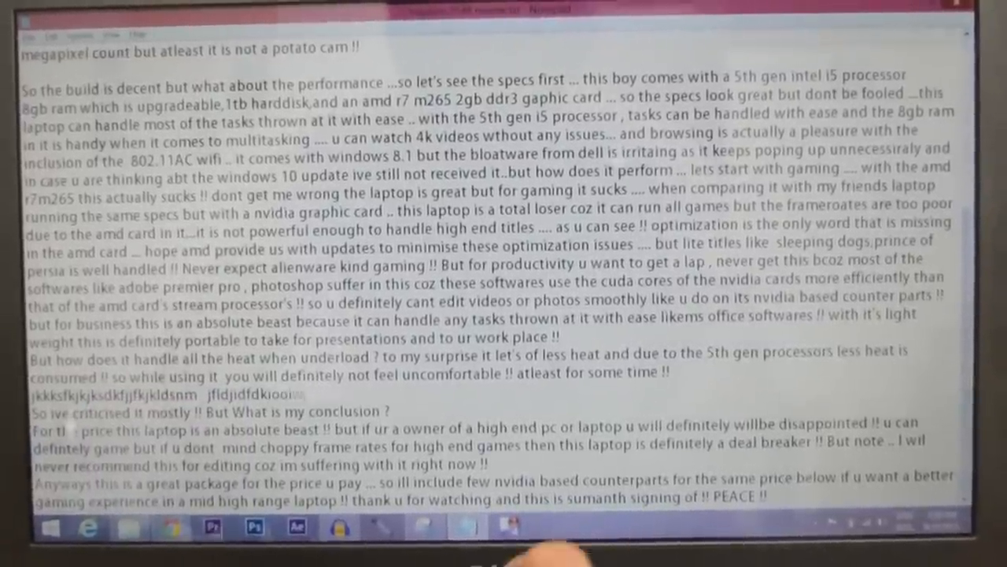
Type 'wejwo', scroll up, and click the up-arrow to reveal hidden tray icons.
text(wejwo)
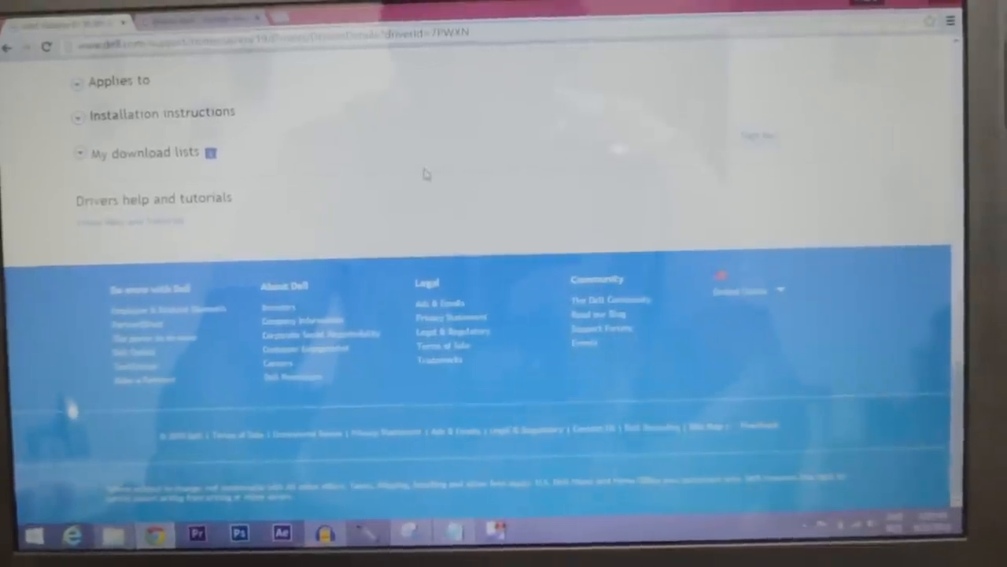
scroll(up, 3)
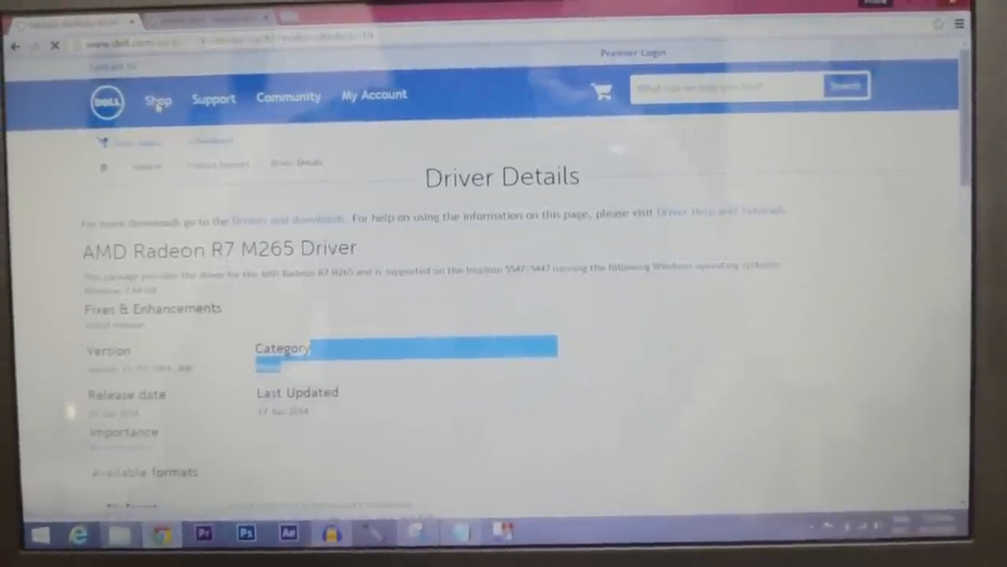
click(157, 96)
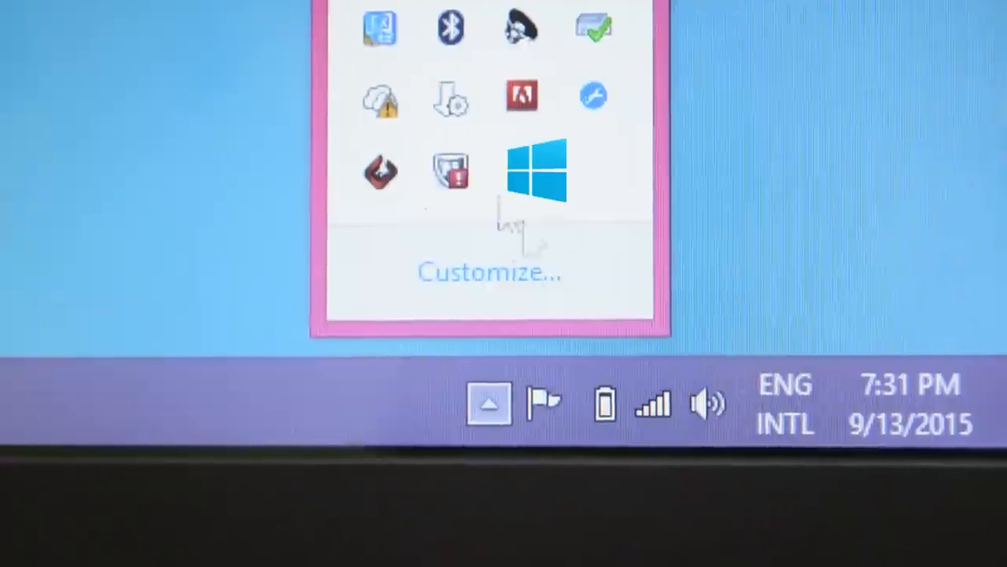
mouse_move(661, 288)
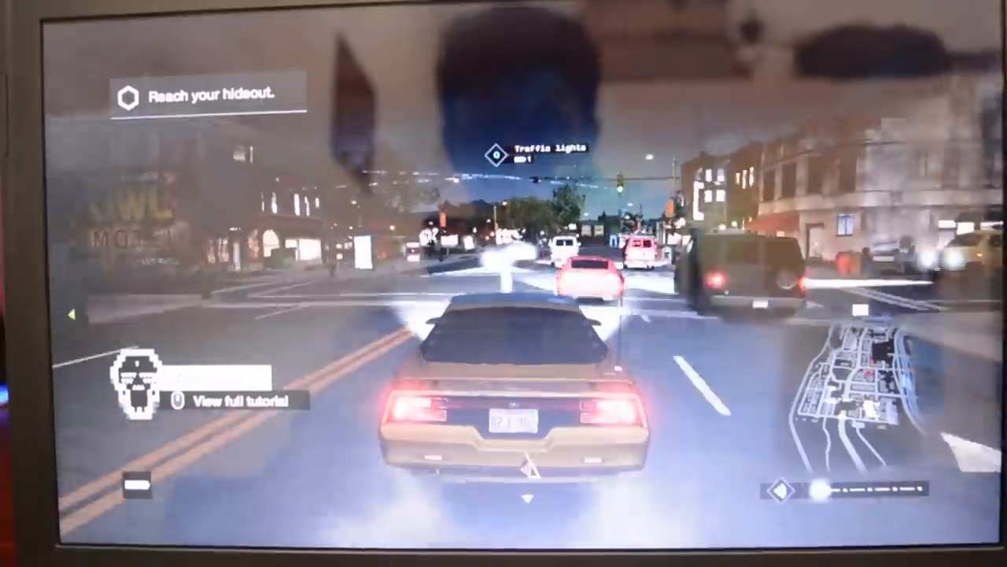
Drive the car forward with W toward the 'Reach your hideout' marker.
key(w)
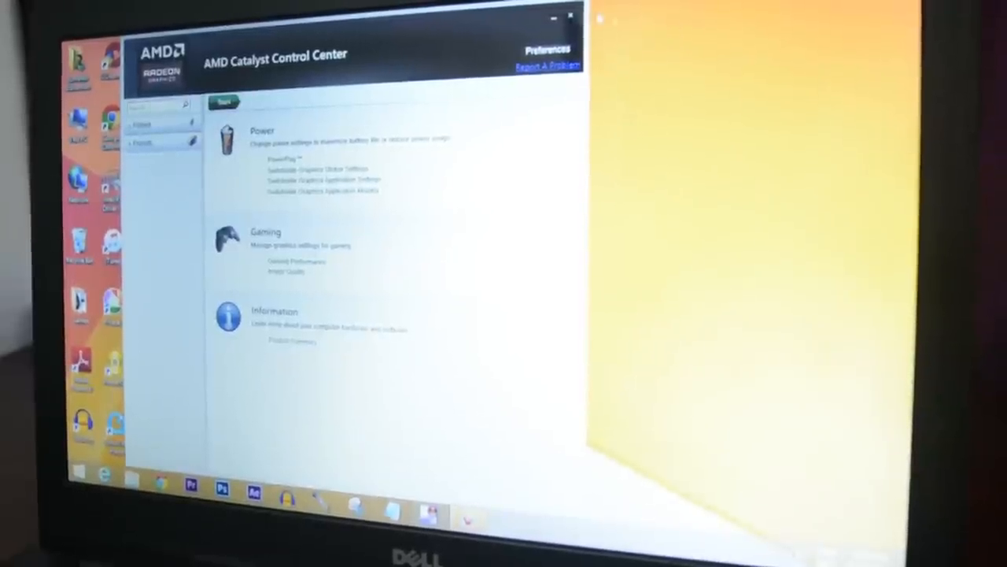
mouse_move(323, 244)
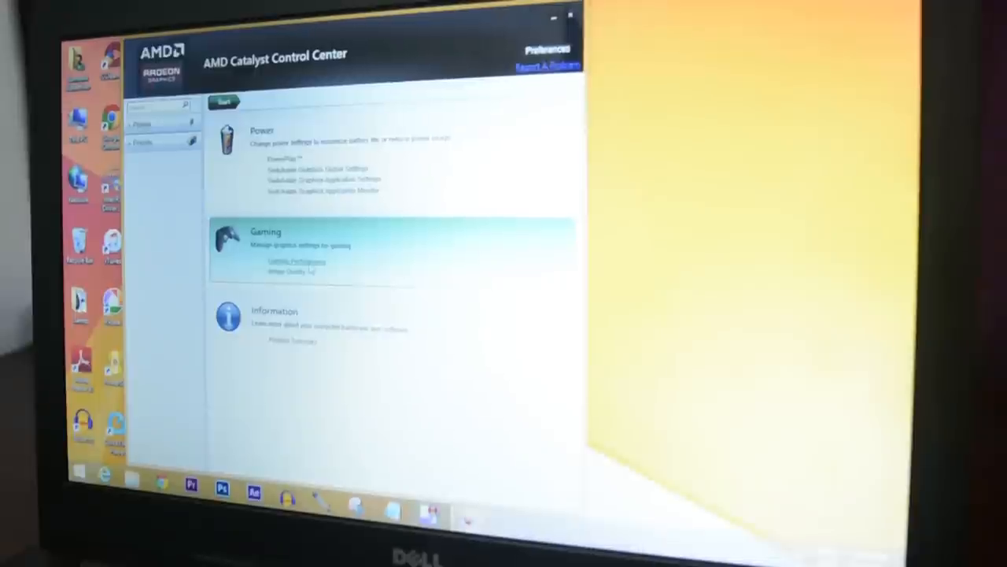
Go to Gaming Performance, then Standard 3D Settings with its 3D preview.
click(295, 262)
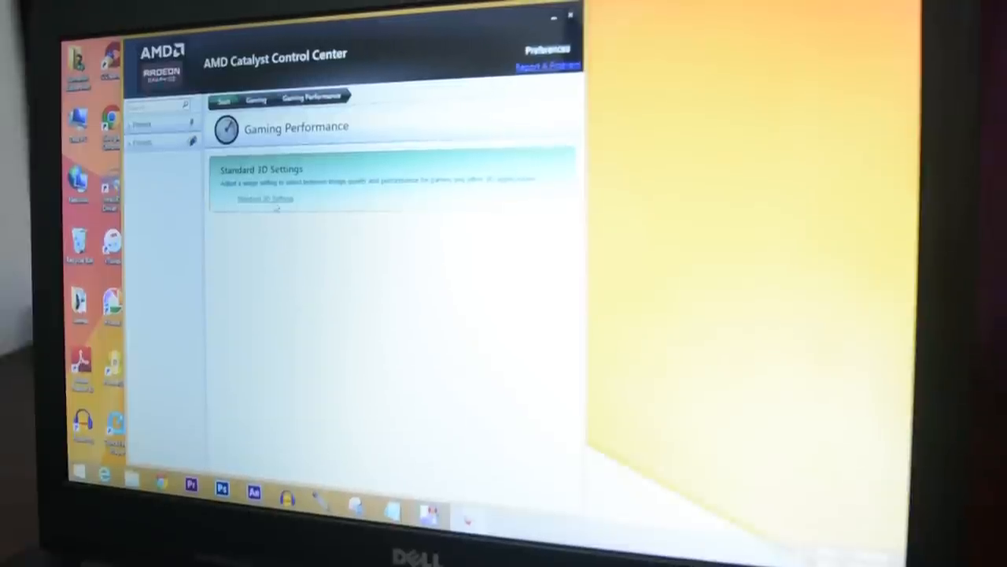
click(265, 198)
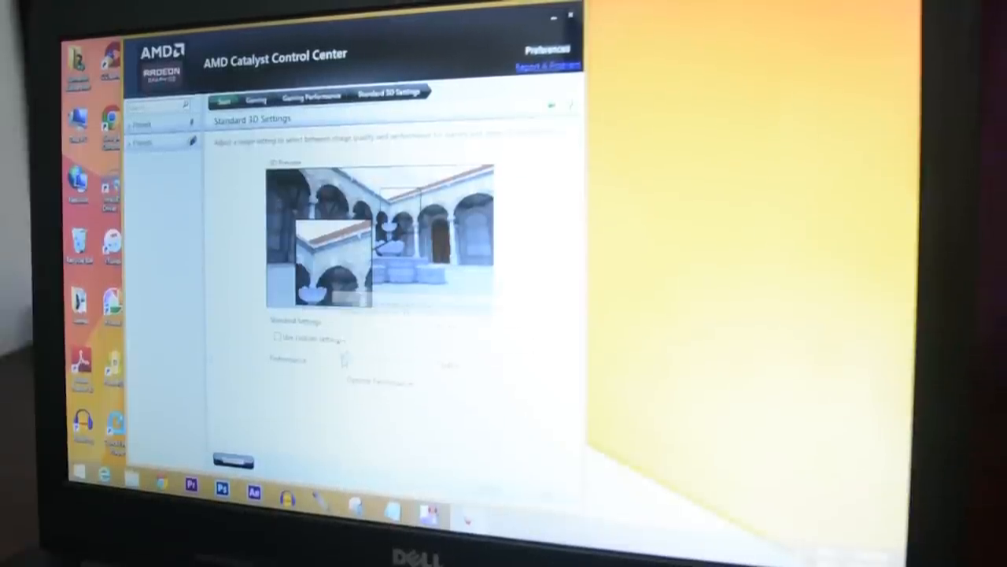